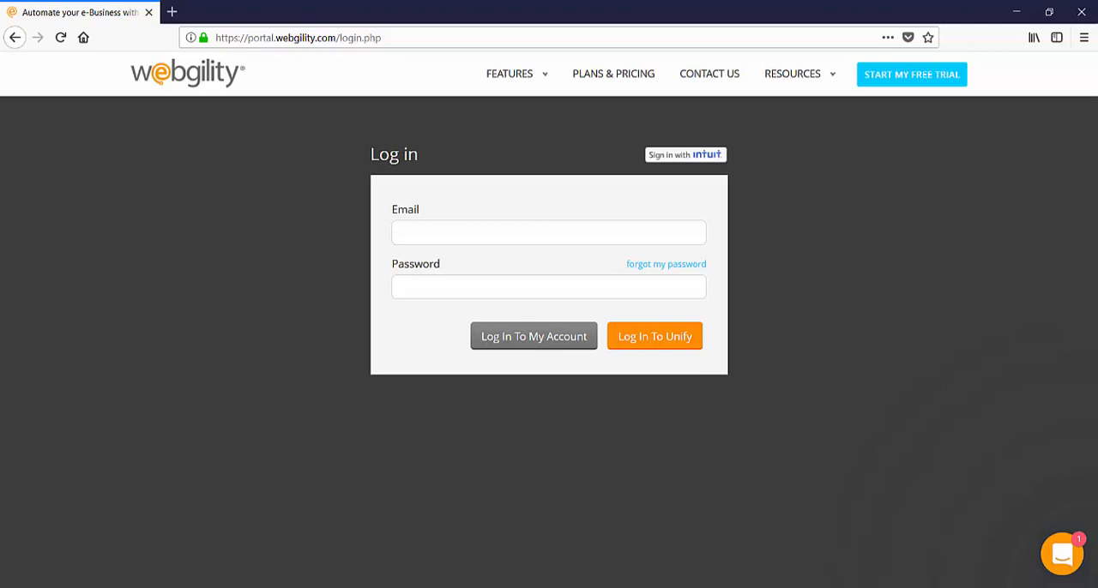
- Enter the account email and password and sign in to the Webgility portal
click(549, 233)
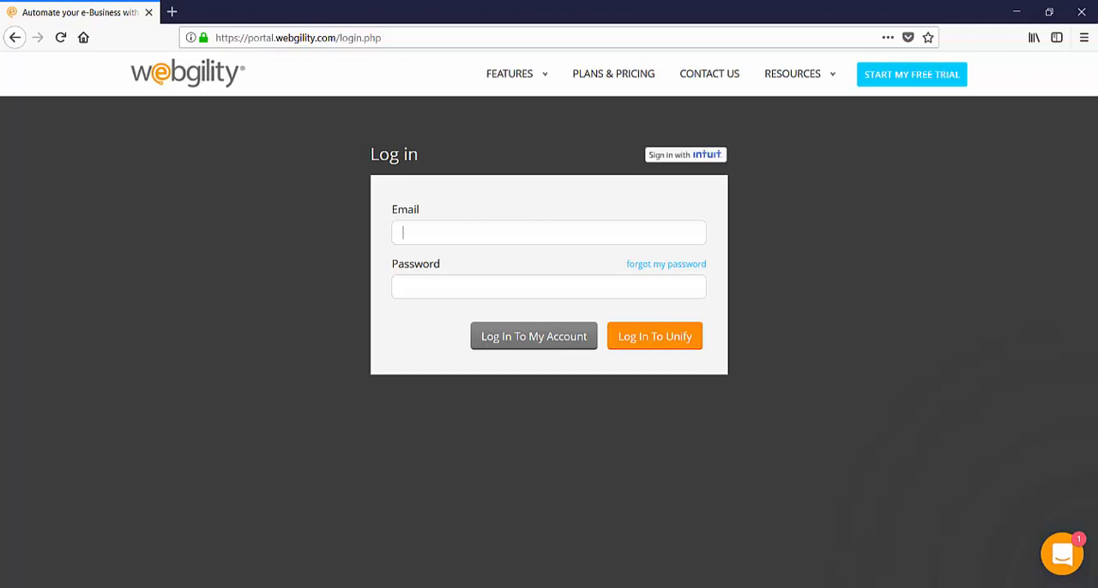
click(534, 336)
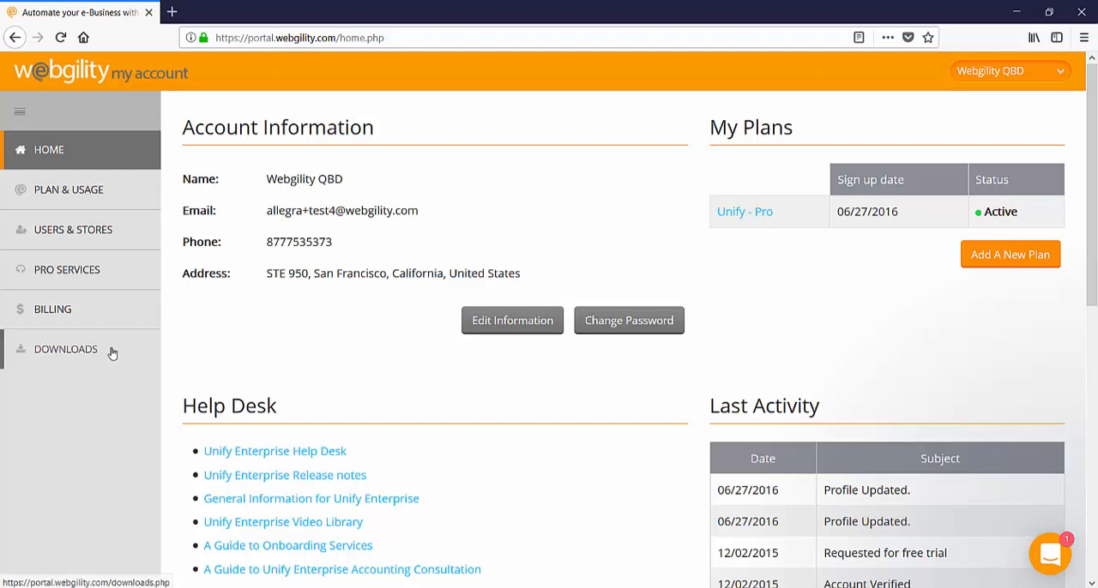
- Go to Downloads, review and close the Magento module release notes, and close the help center tab
click(66, 350)
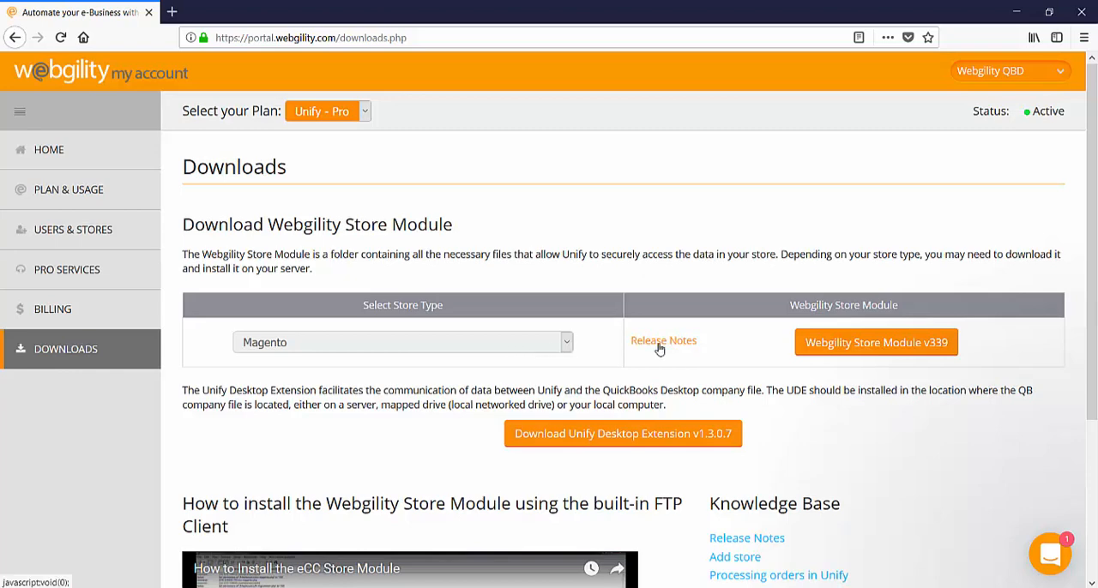
click(662, 340)
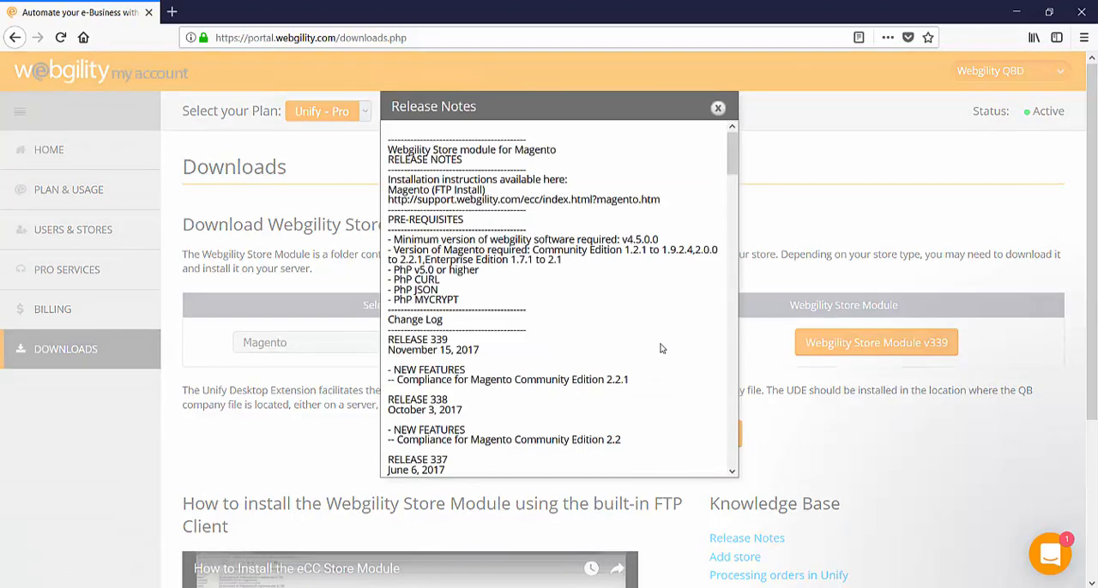
click(718, 106)
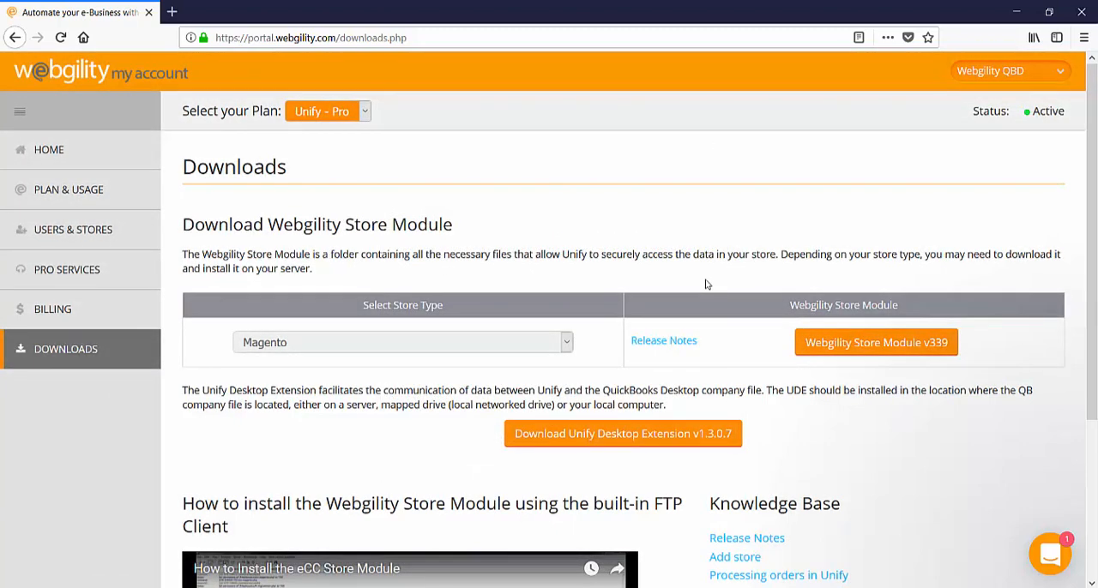
mouse_move(714, 305)
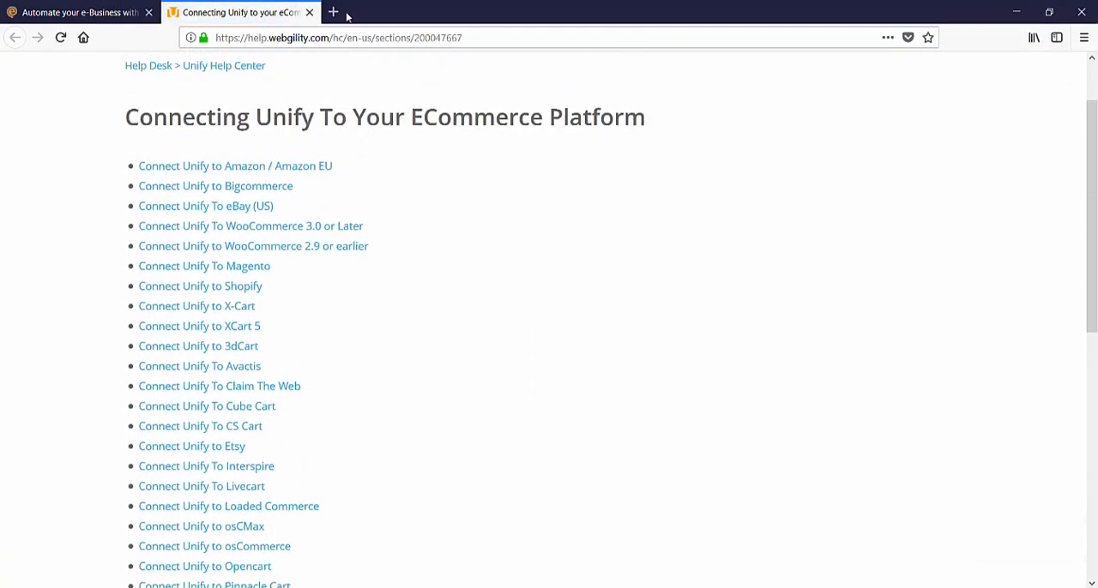
click(309, 12)
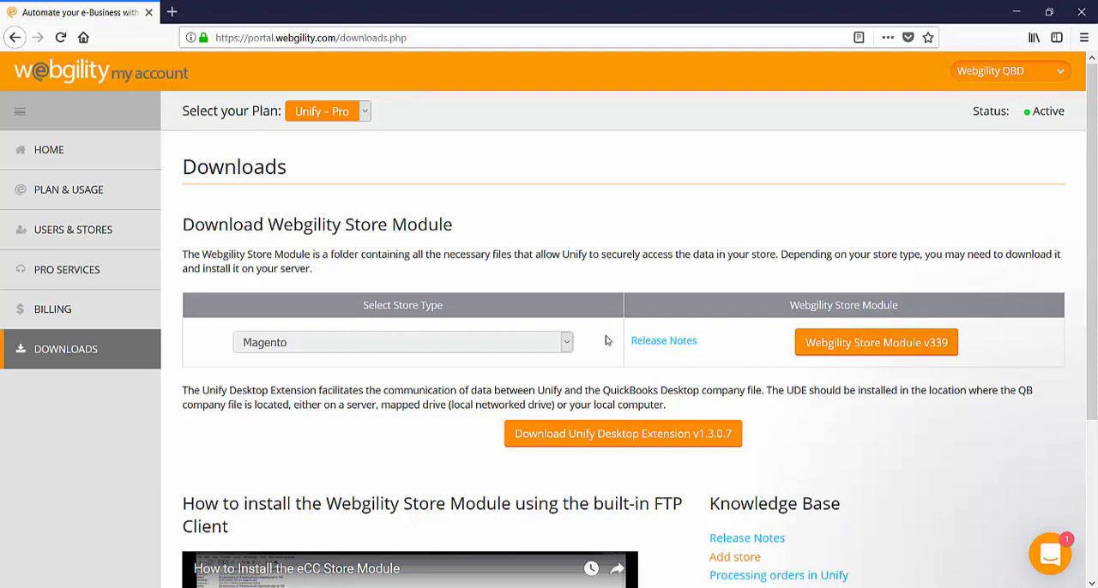
- Download Webgility Store Module v339 for Magento, saving magento.zip to the computer
click(875, 343)
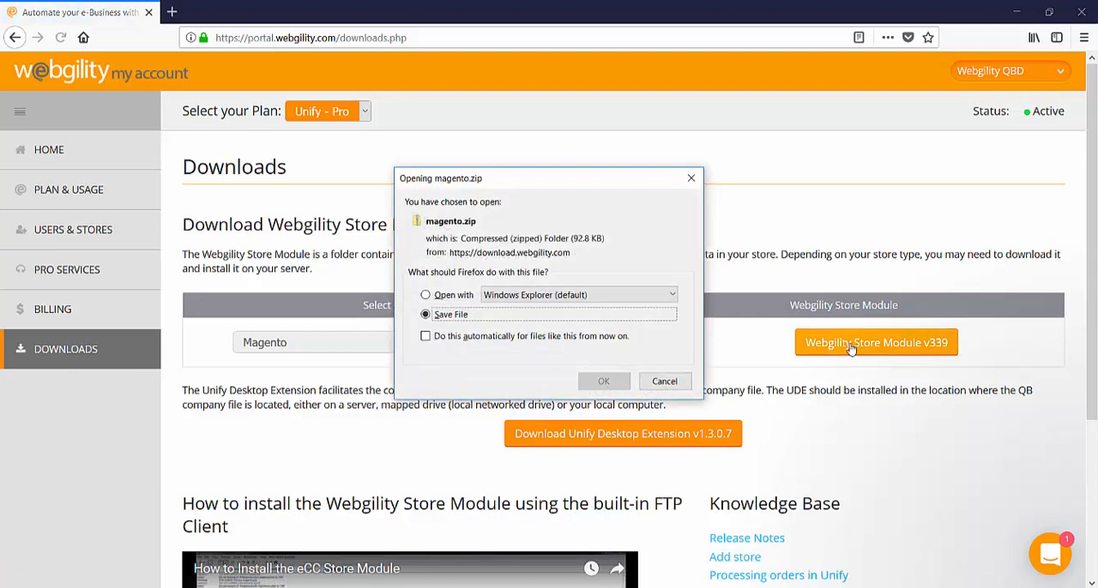
click(604, 381)
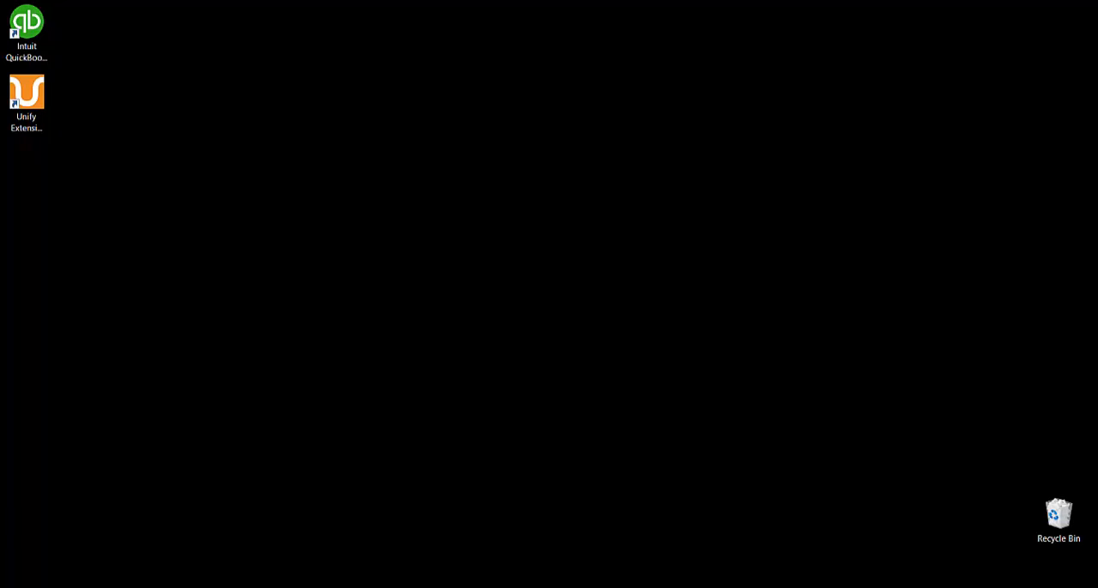
mouse_move(289, 436)
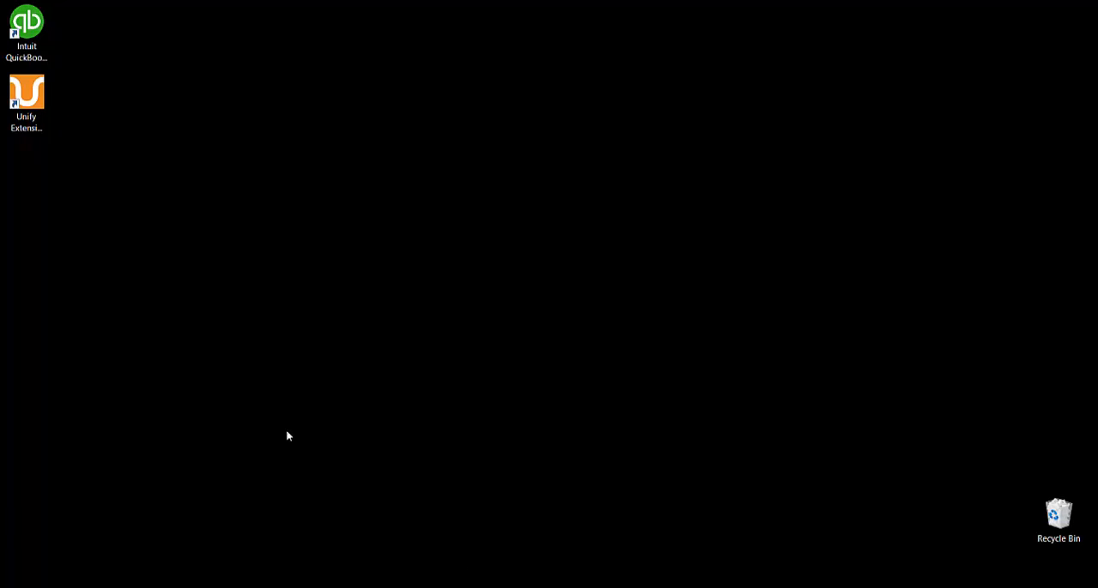
- In File Explorer, open magento.zip from Downloads and drag its webgility folder onto the desktop
click(11, 583)
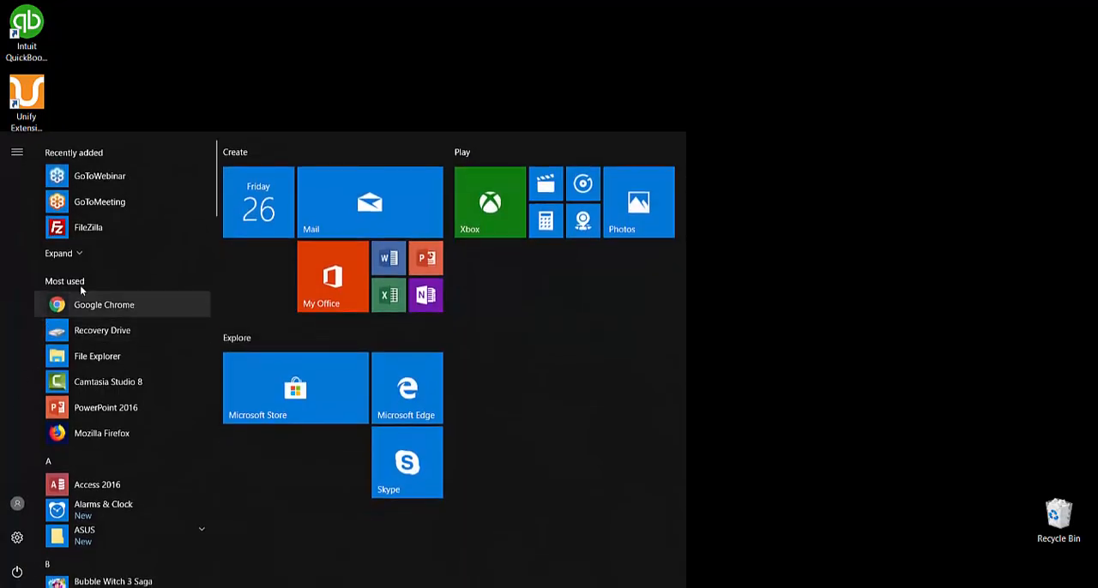
click(89, 227)
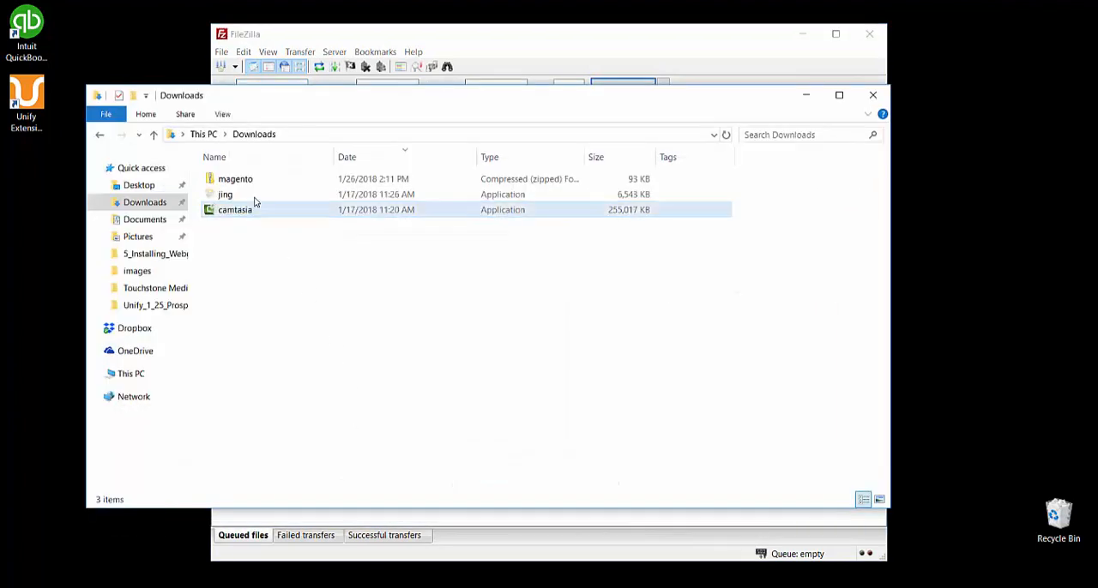
double_click(235, 178)
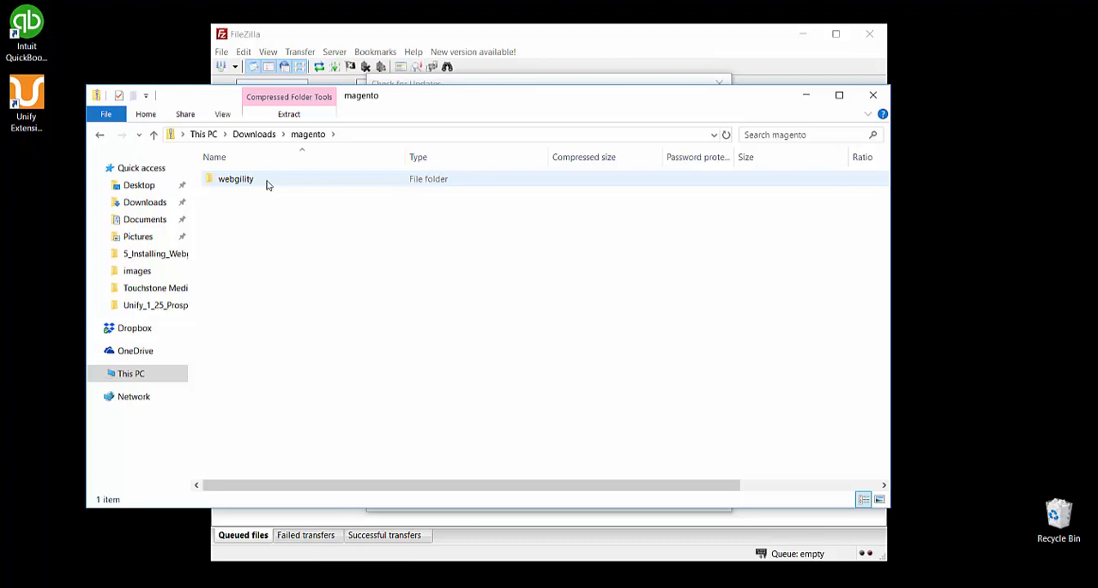
click(237, 179)
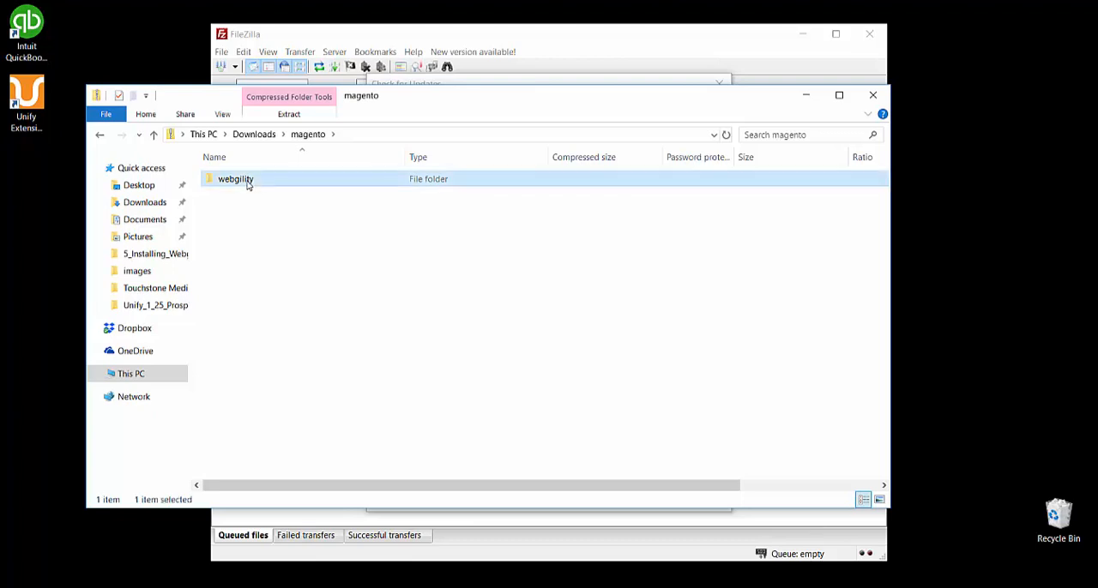
drag(235, 178, 1004, 168)
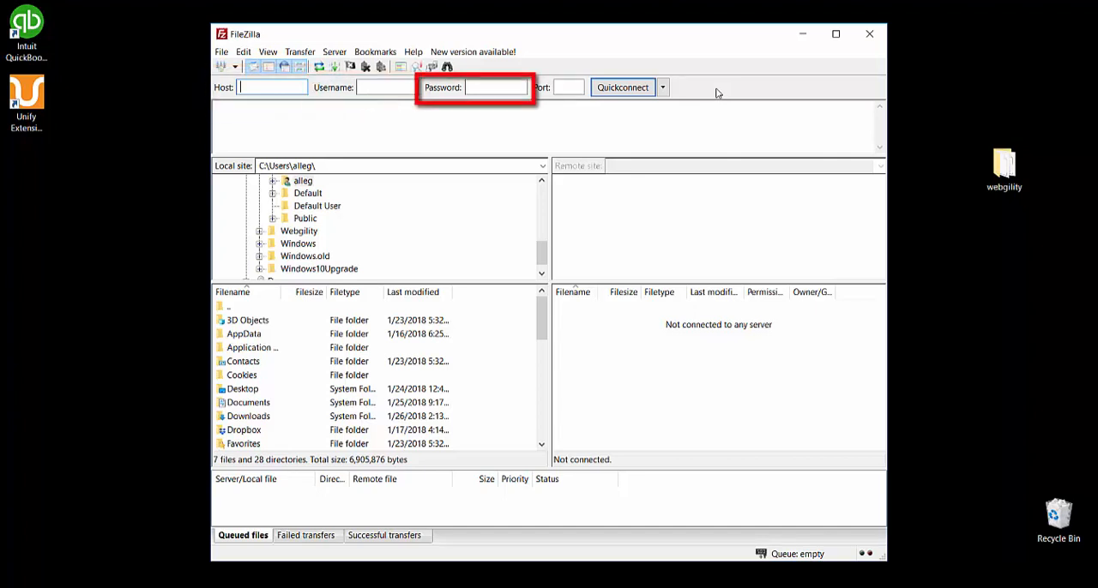
- Enter the FTP password in the quickconnect bar and connect to demo.webgility.com
click(569, 85)
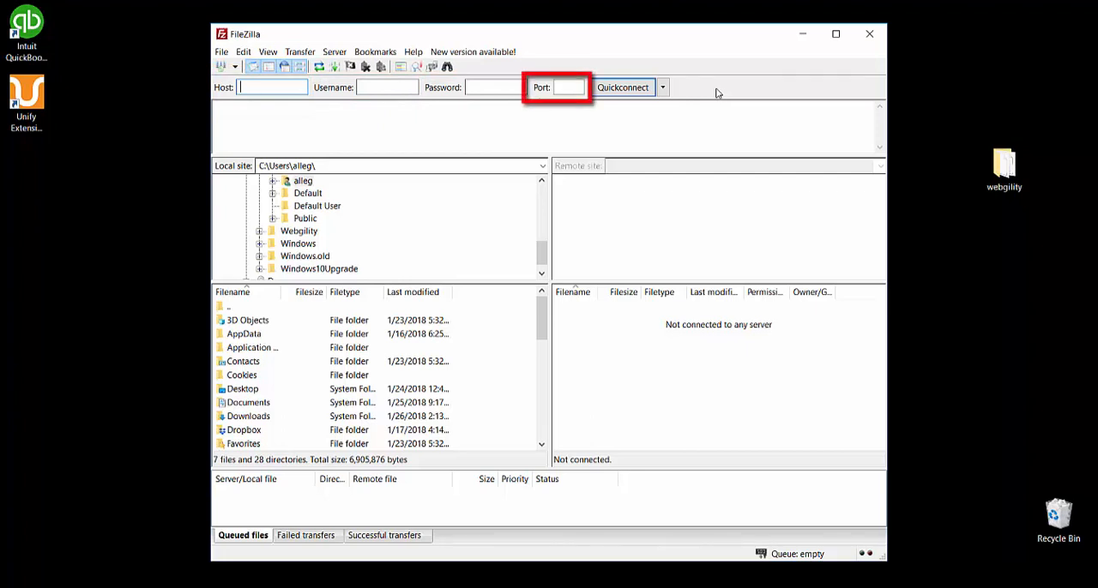
text(password)
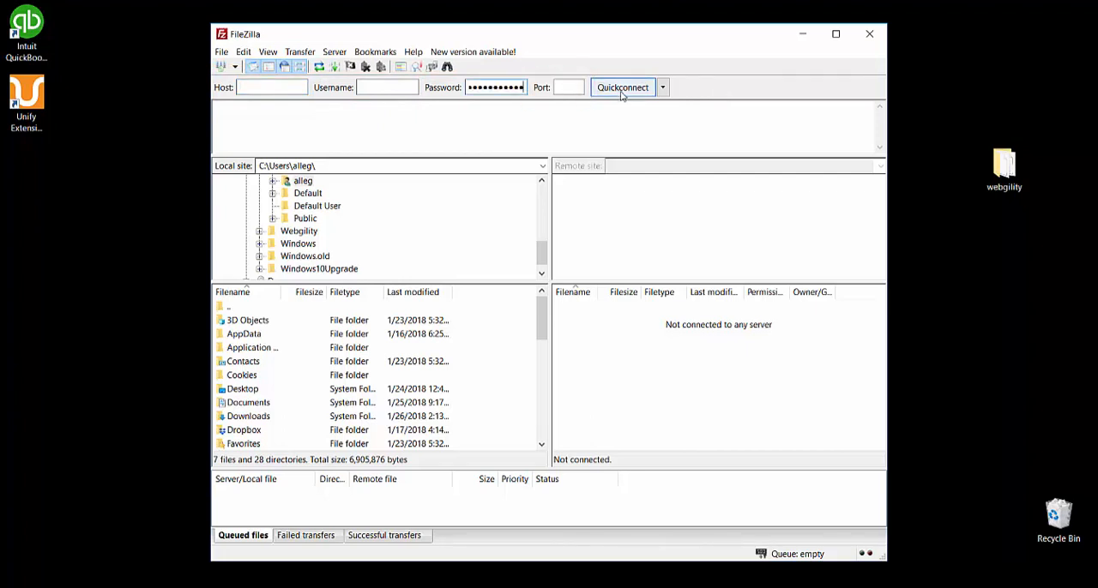
click(621, 86)
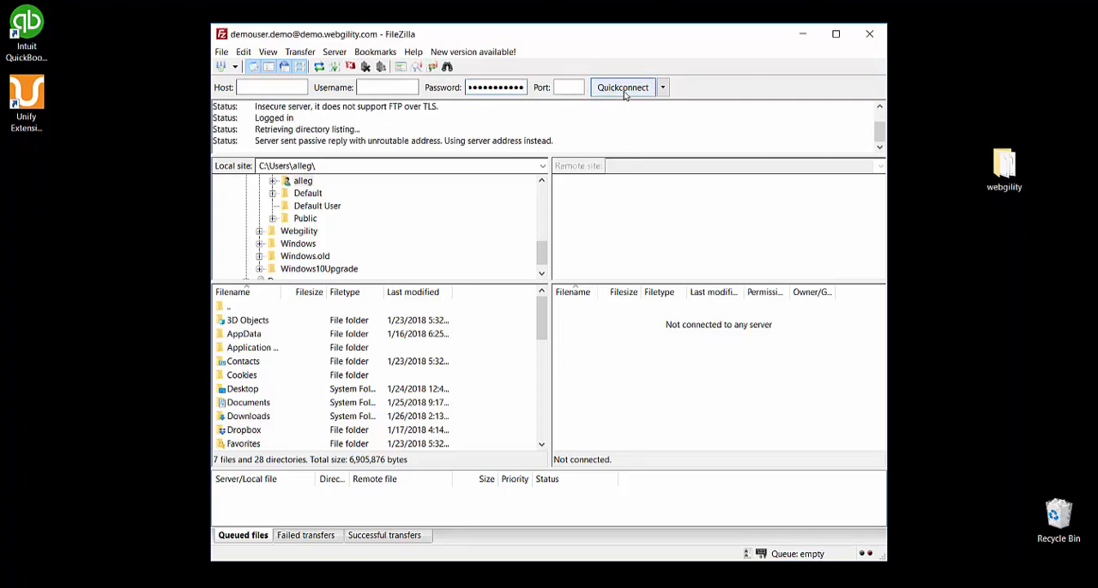
click(621, 87)
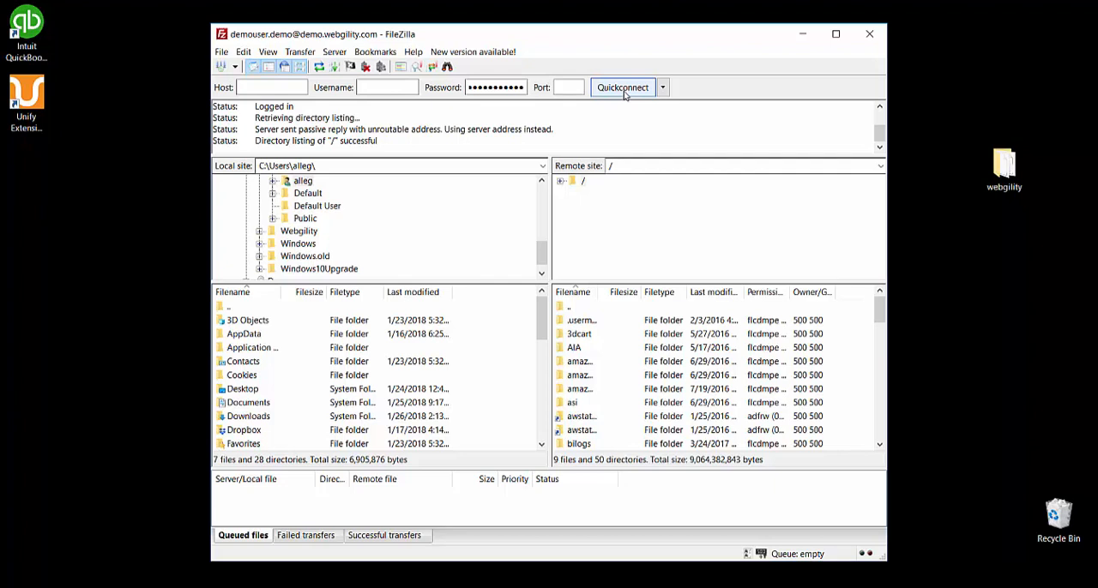
- Open the /installation folder on the remote server, listing magento1924 and other store directories
scroll(down, 3)
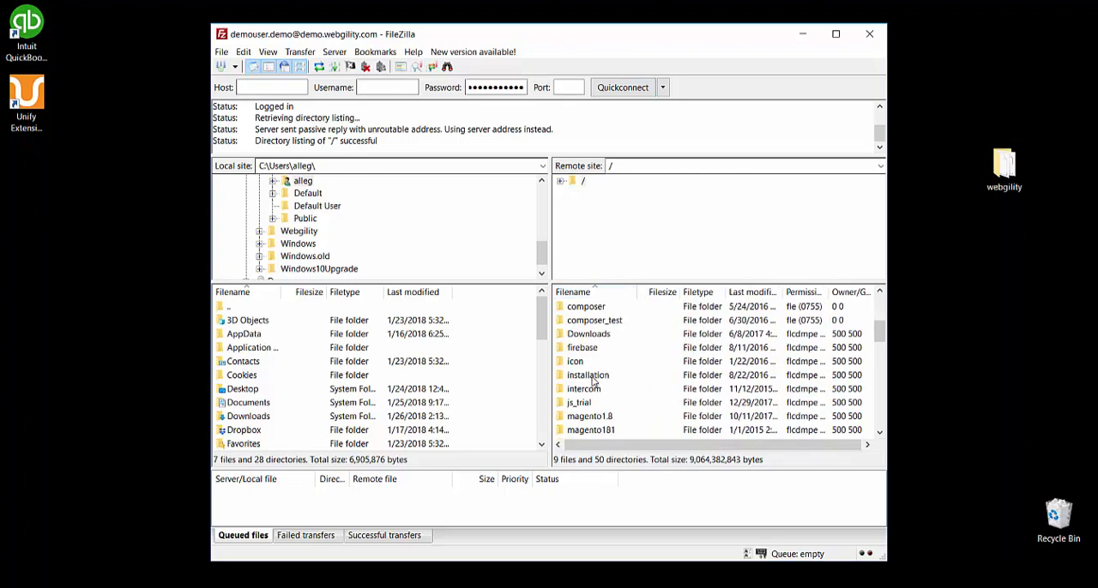
double_click(587, 374)
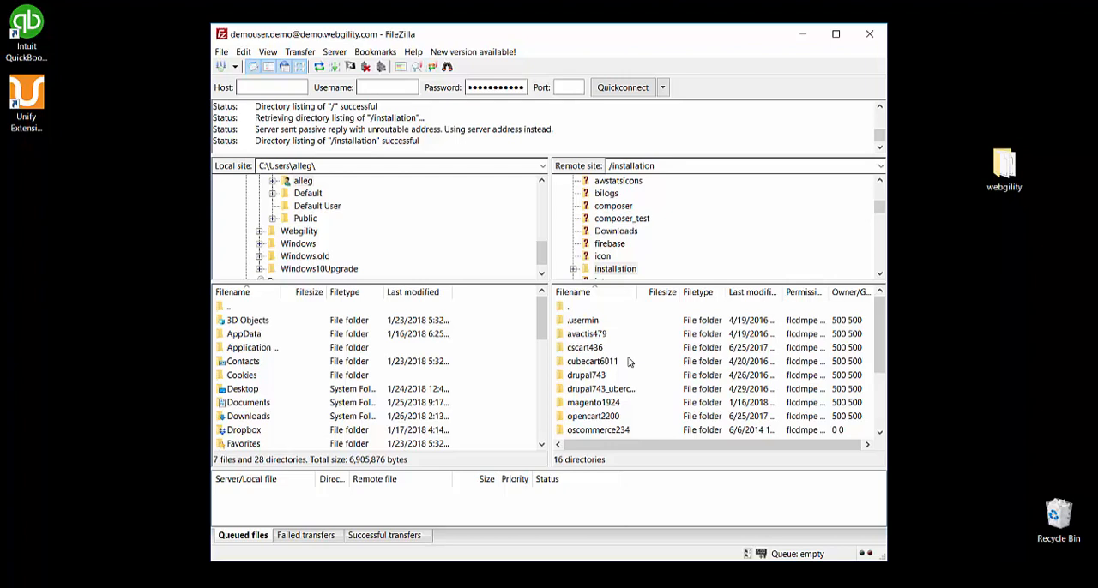
mouse_move(724, 350)
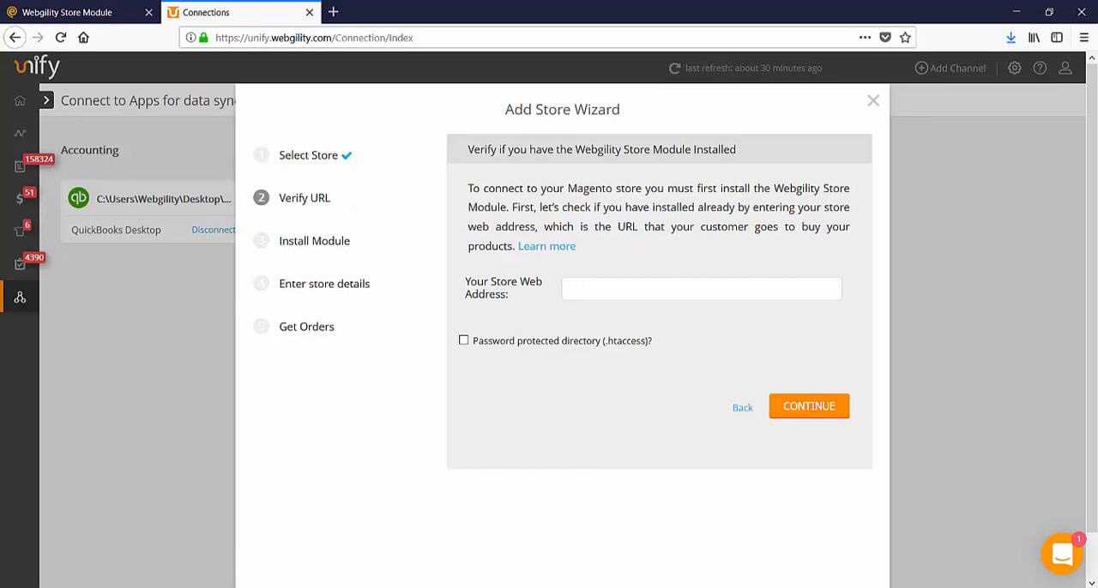
- Supply the magento1924 webgility-magento.php address as the store URL and verify the module is found
click(68, 12)
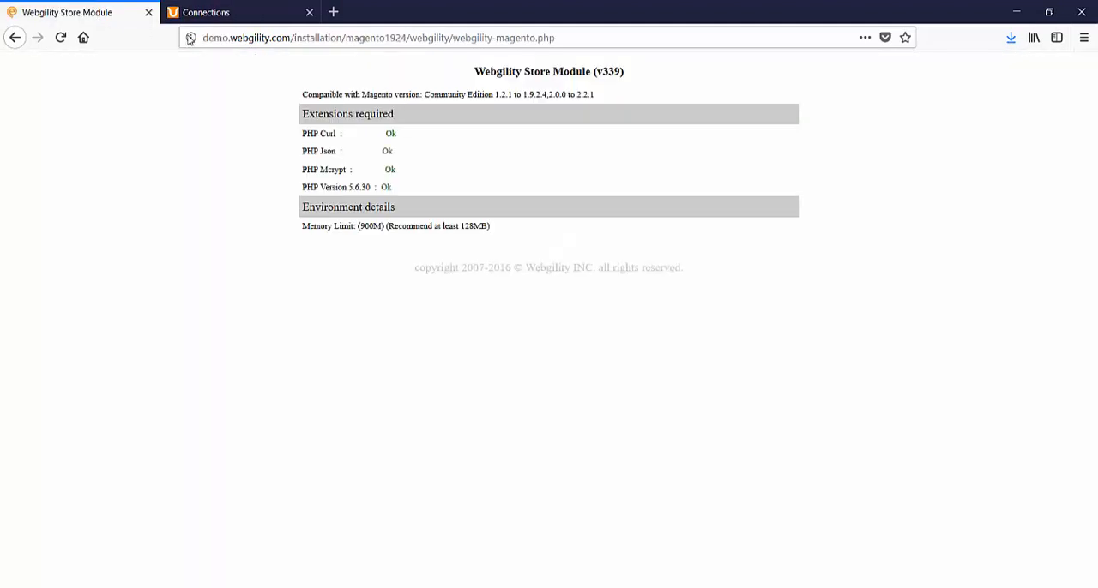
click(429, 38)
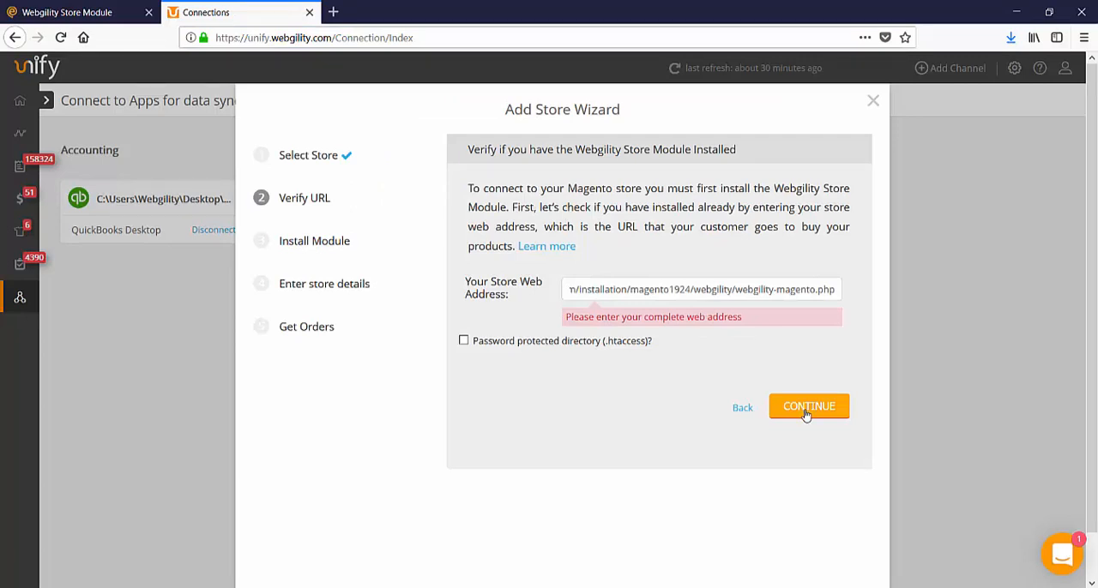
click(808, 405)
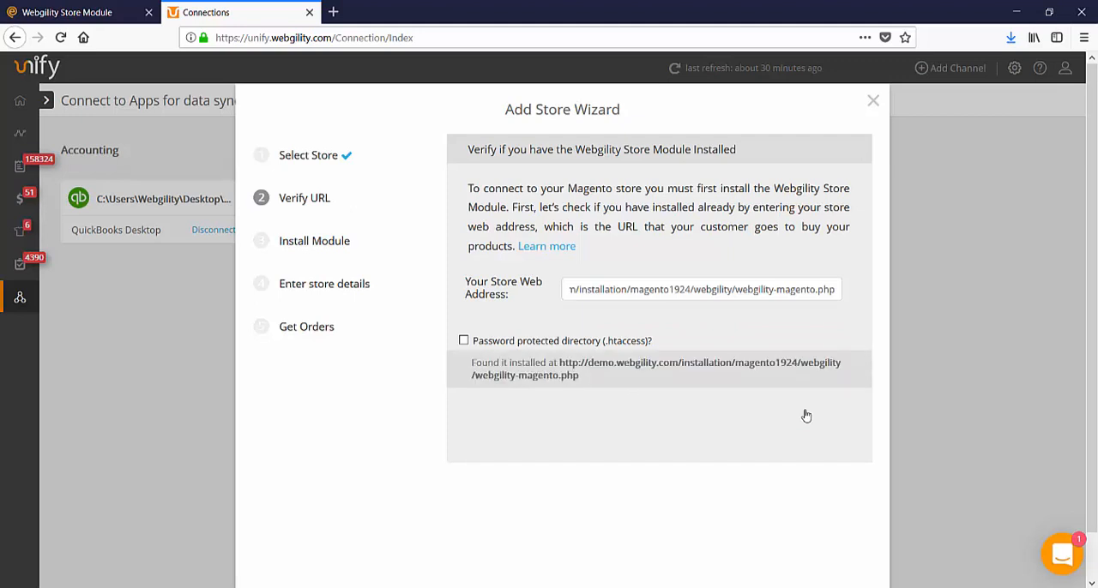